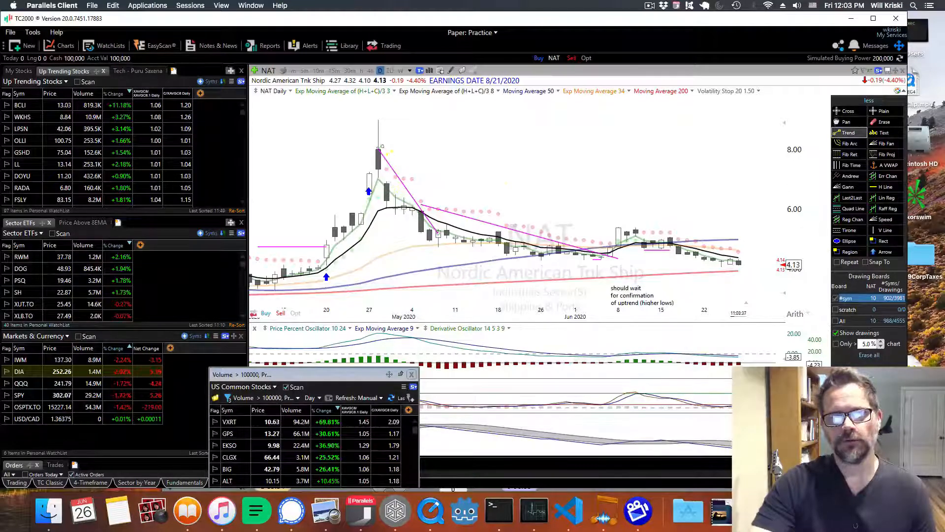
Step: Load the IWM Russell 2000 daily chart from the Markets & Currency watchlist
{"action": "left_click_drag", "start_coordinate": [380, 145], "coordinate": [759, 272]}
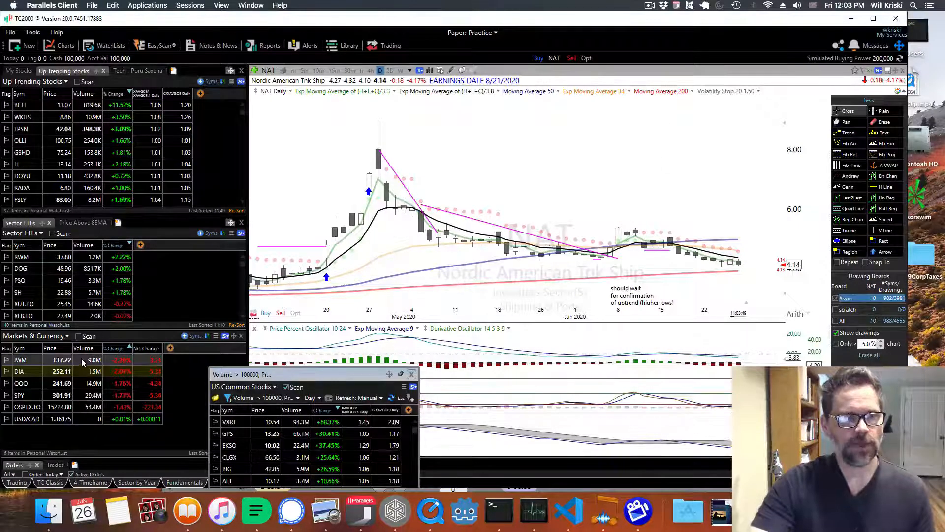
{"action": "left_click", "coordinate": [21, 360]}
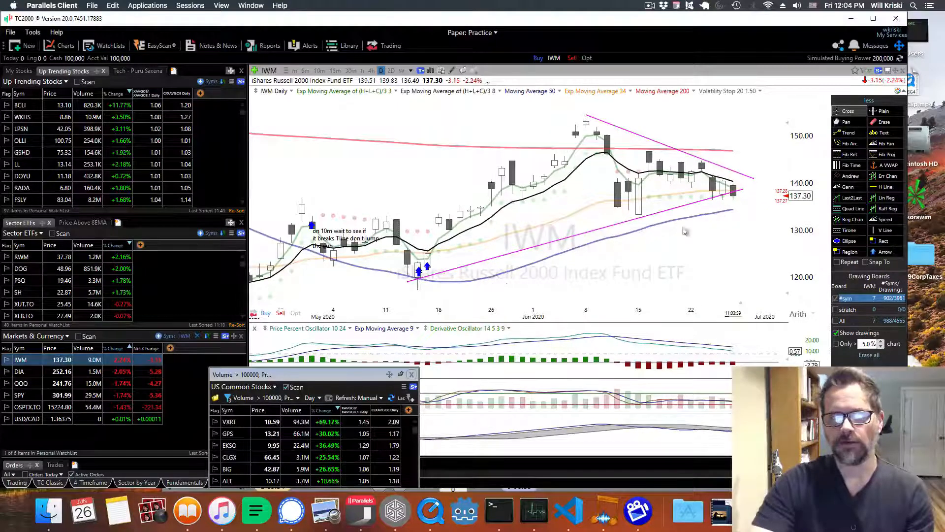
{"action": "mouse_move", "coordinate": [748, 194]}
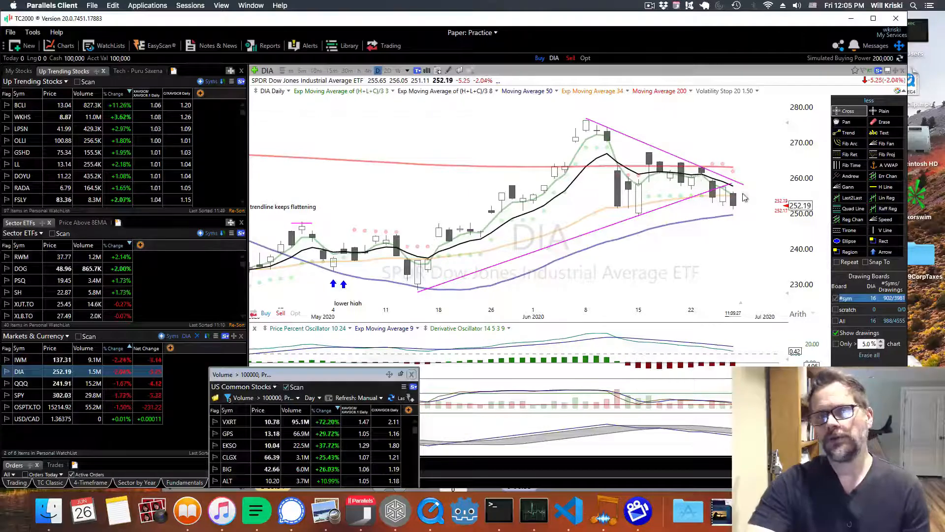
{"action": "mouse_move", "coordinate": [711, 220]}
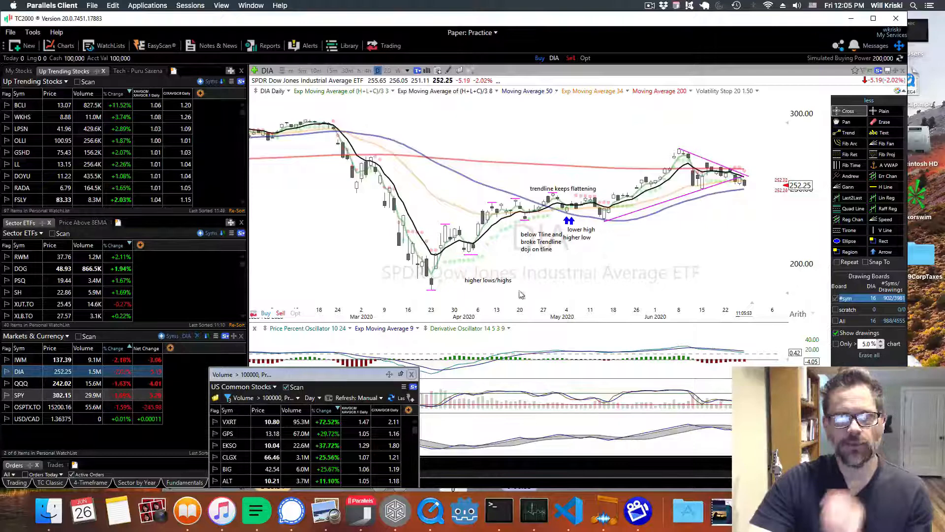
Step: Switch from the DIA chart to the SPY S&P 500 daily chart
{"action": "left_click", "coordinate": [21, 395]}
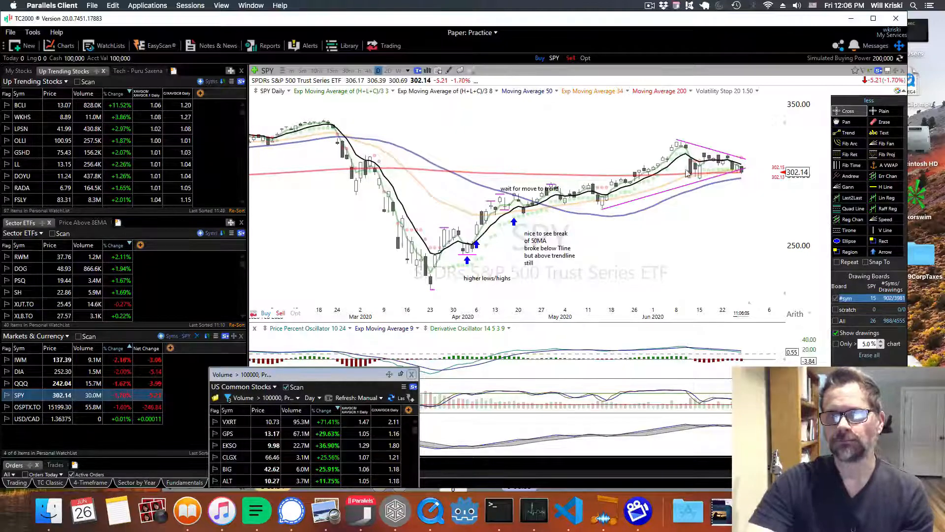
Step: Bring the DIA Dow Jones daily chart back on screen
{"action": "left_click", "coordinate": [21, 394]}
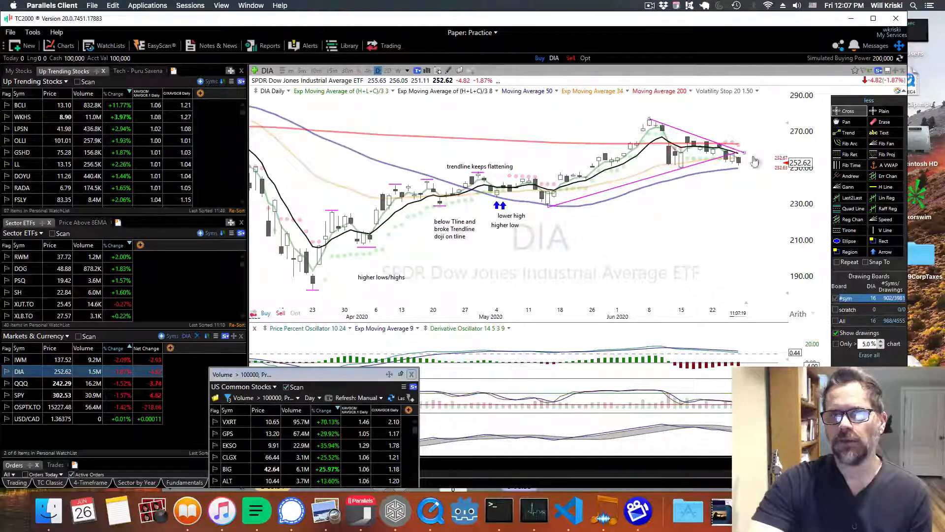
{"action": "mouse_move", "coordinate": [698, 175]}
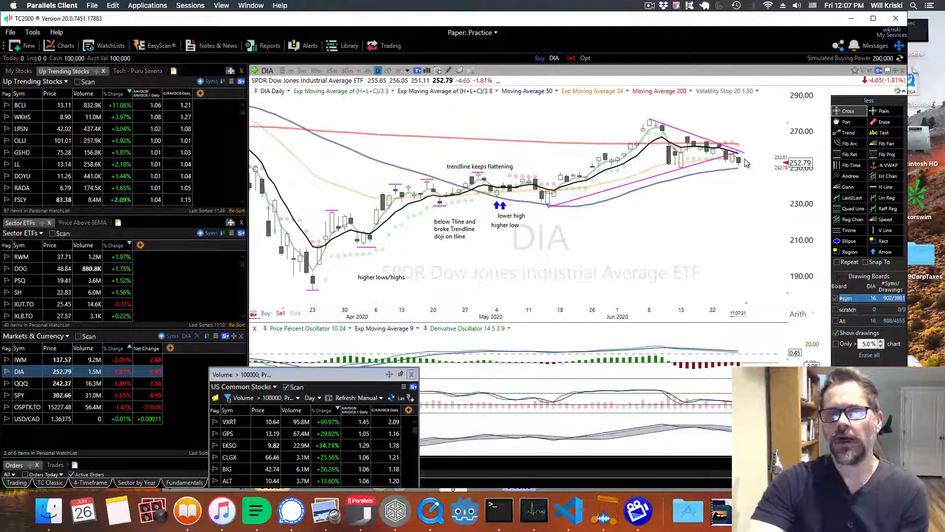
{"action": "mouse_move", "coordinate": [633, 259]}
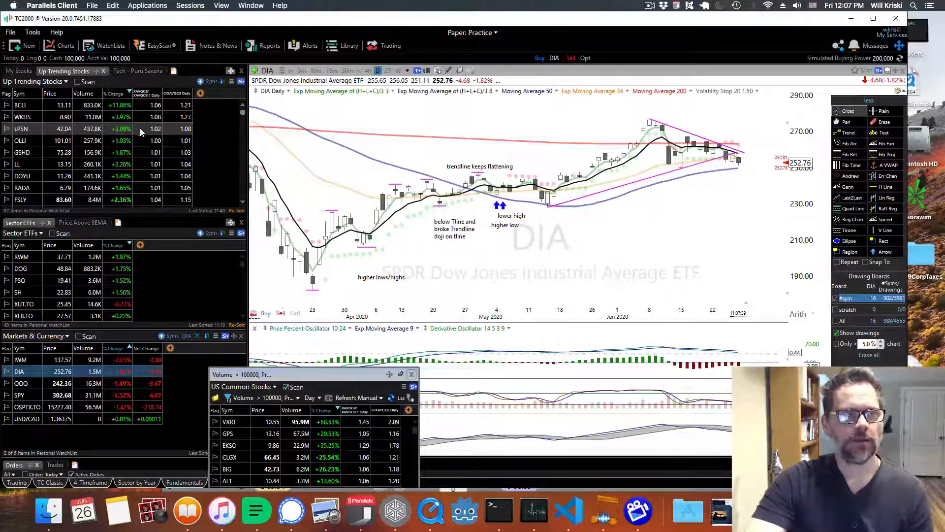
{"action": "left_click", "coordinate": [23, 116]}
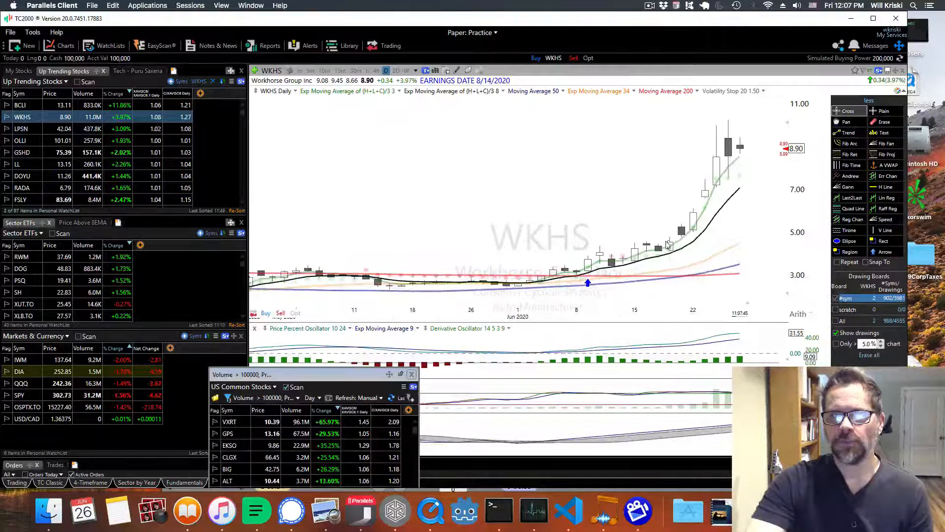
Step: View the BCLI chart, then the LivePerson (LPSN) daily chart
{"action": "left_click", "coordinate": [17, 106]}
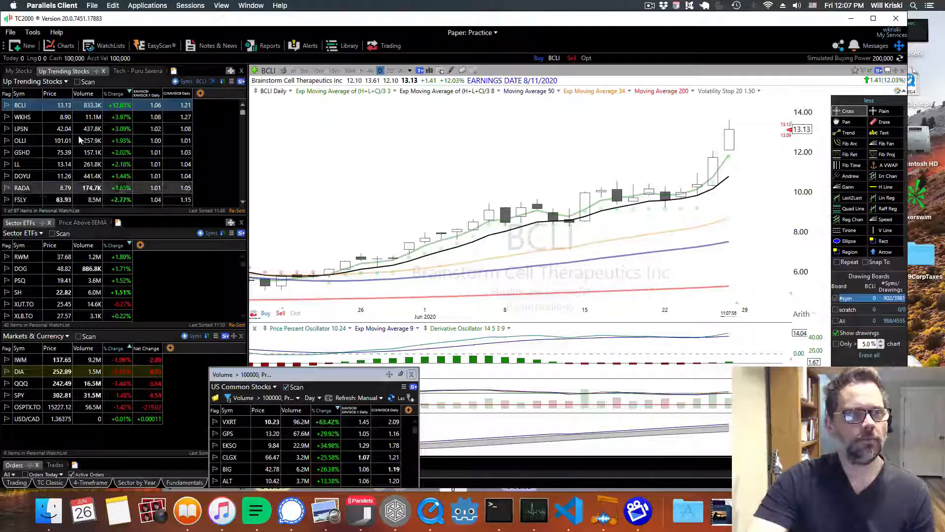
{"action": "left_click", "coordinate": [22, 129]}
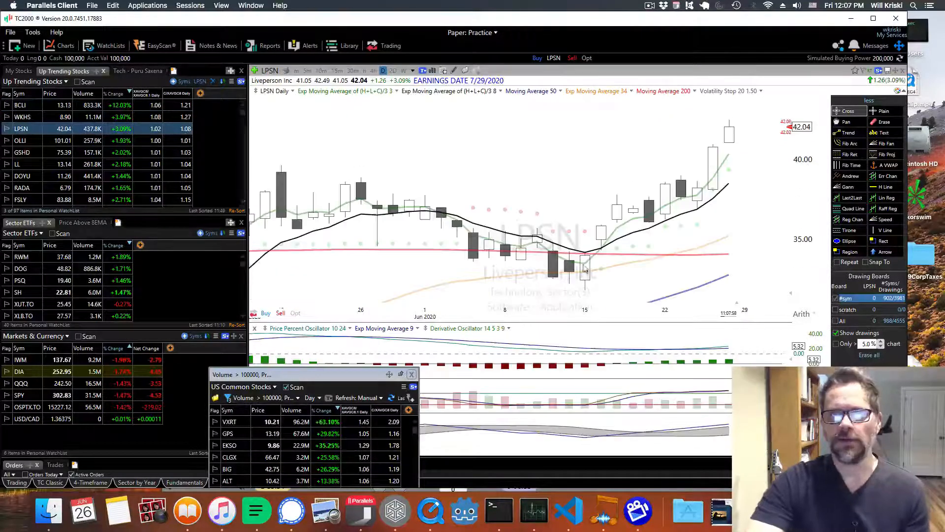